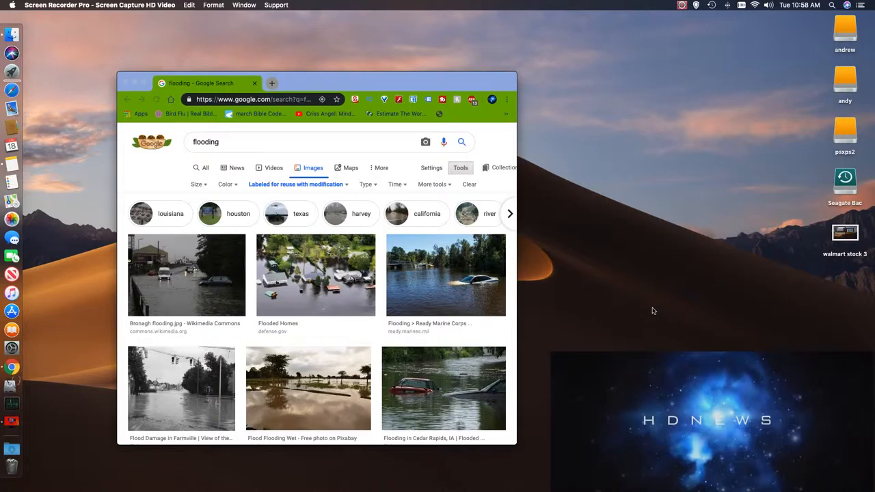
pyautogui.moveTo(853, 486)
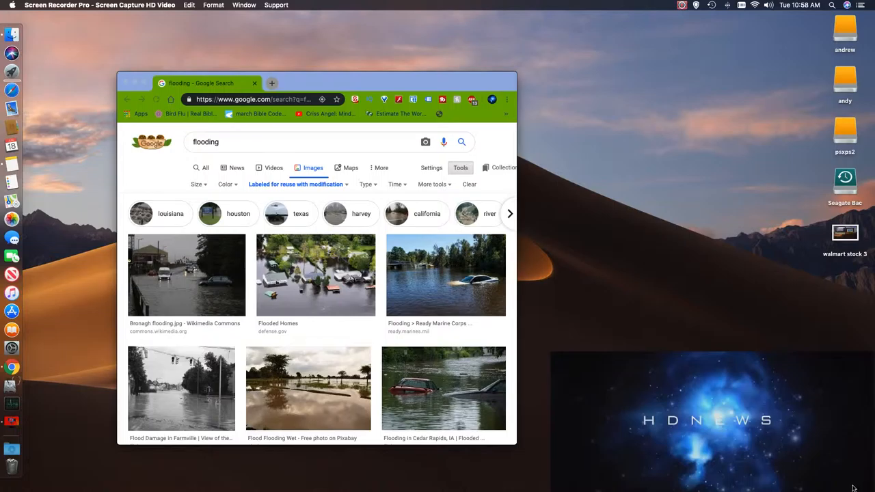
pyautogui.moveTo(861, 454)
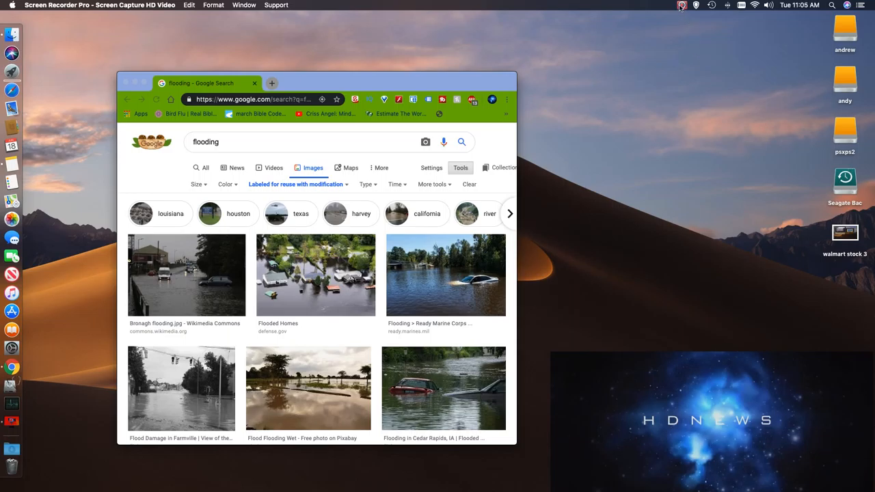
# Step: Show the Google Images 'flooding' results filtered to 'Labeled for reuse with modification'
pyautogui.click(678, 9)
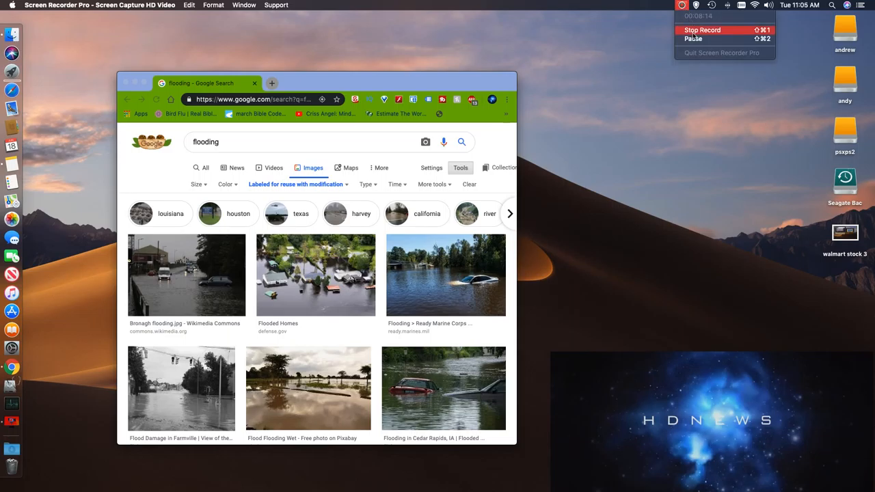